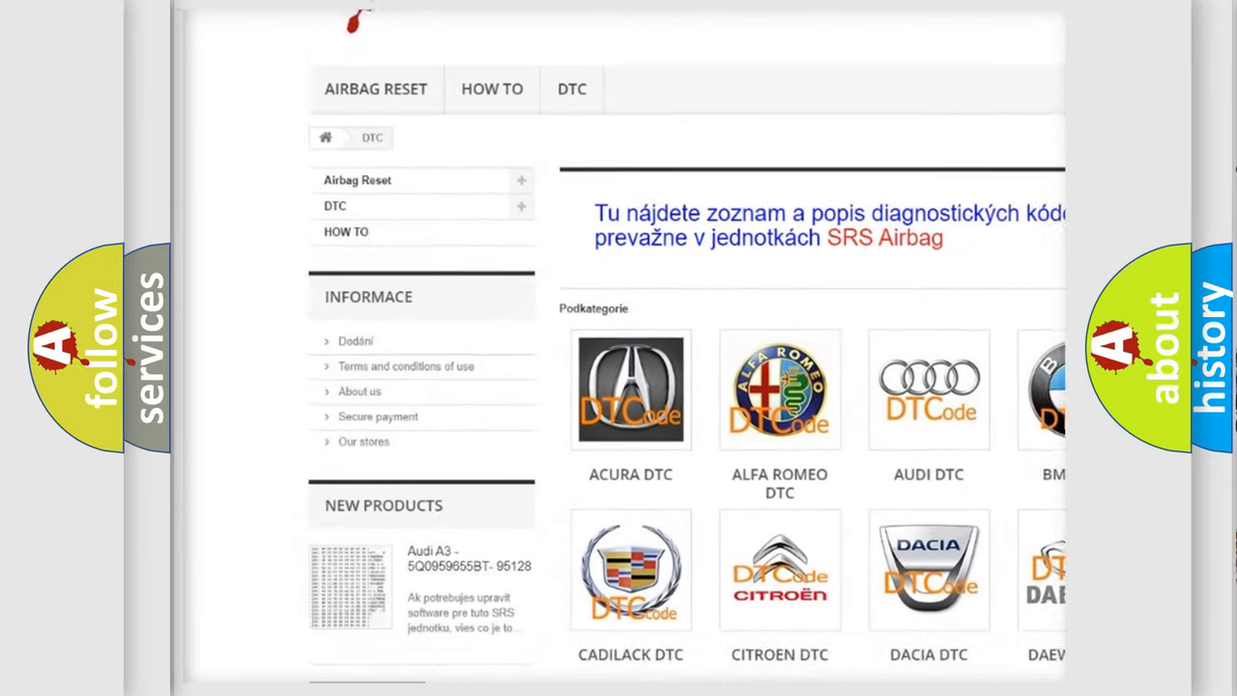
Advance the P204D explainer to show hex digits 204D and begin the bits column (0010)
{"action": "scroll", "scroll_direction": "down", "scroll_amount": 3}
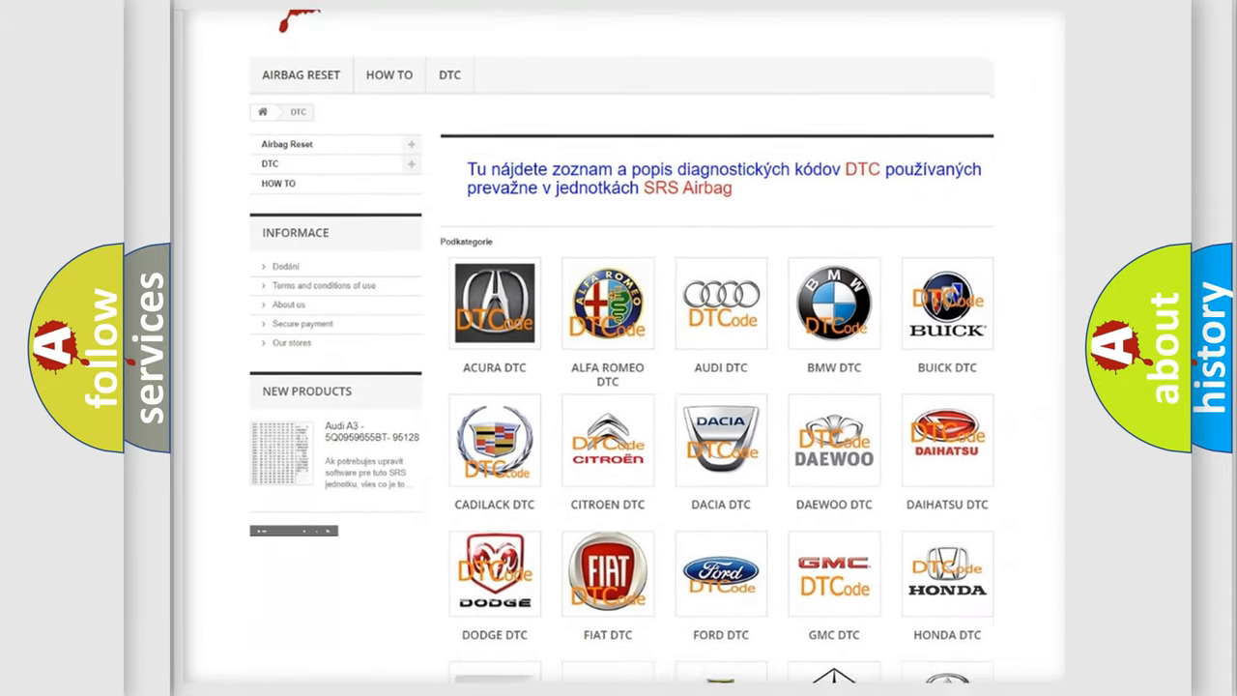
{"action": "scroll", "scroll_direction": "down", "scroll_amount": 3}
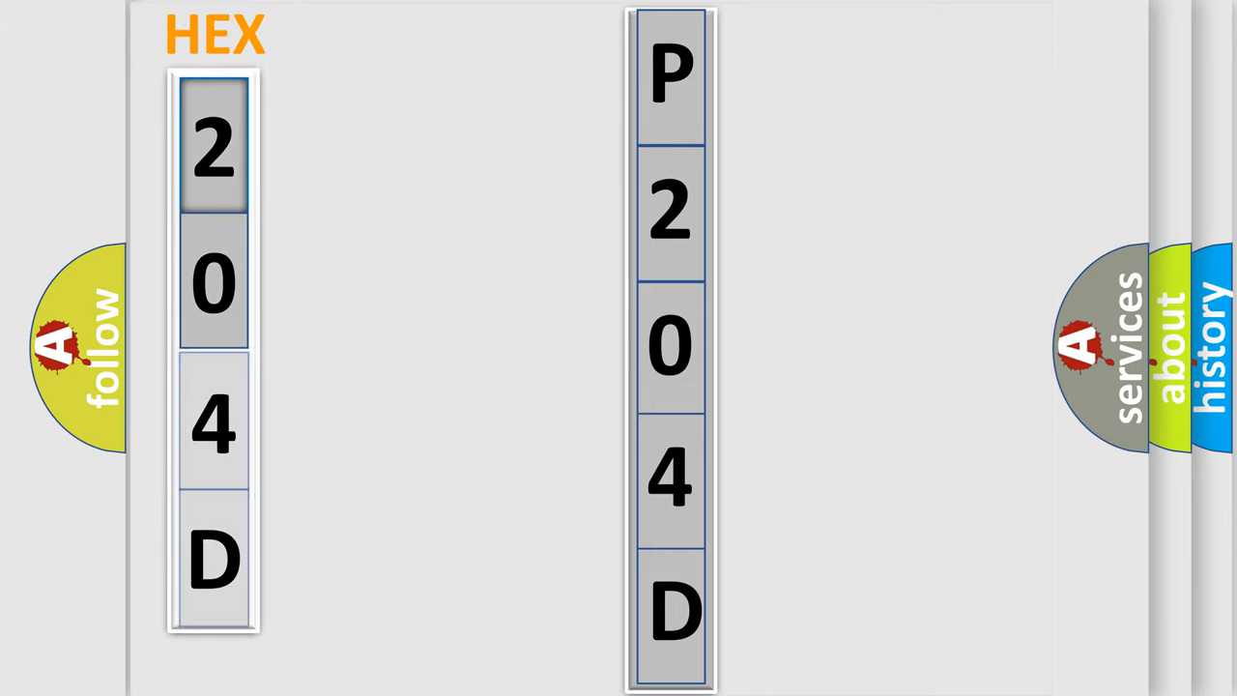
{"action": "left_click", "coordinate": [212, 154]}
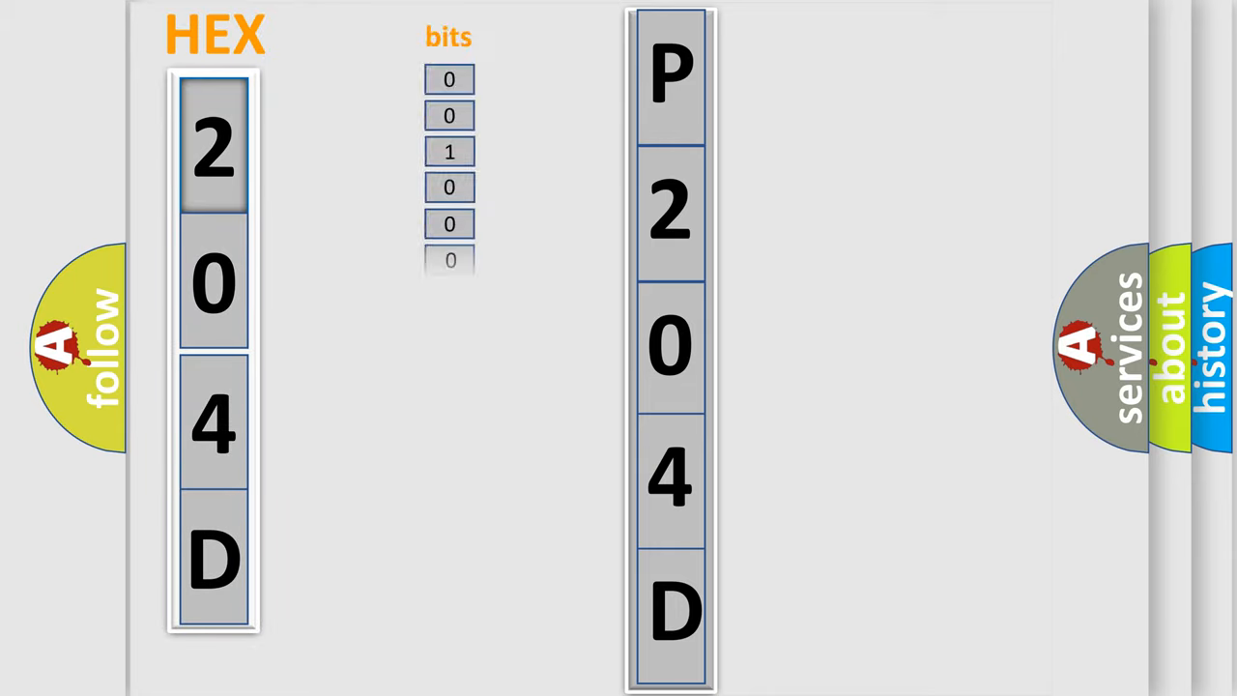